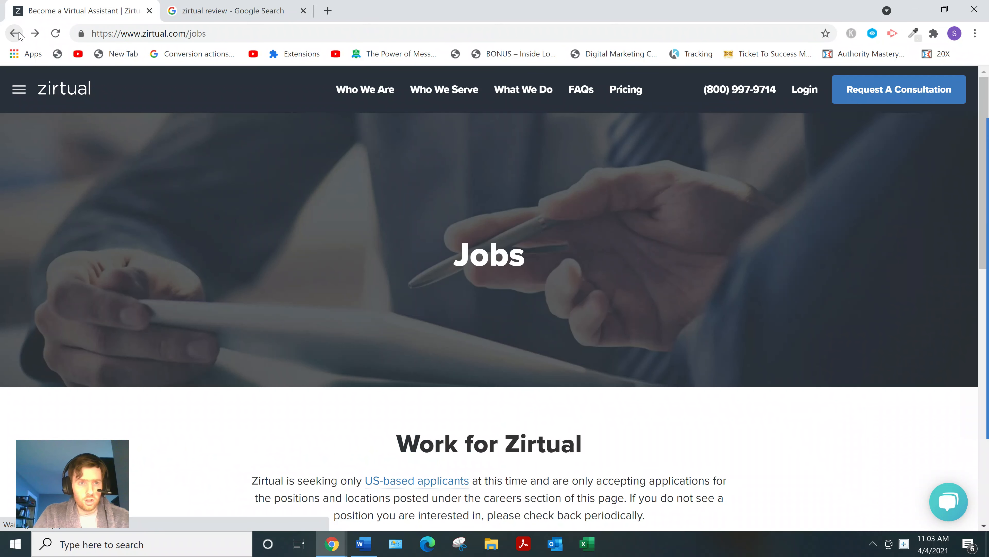
Scroll down the Zirtual Jobs page toward the Durham Virtual Executive Assistant listing.
scroll("down", 3)
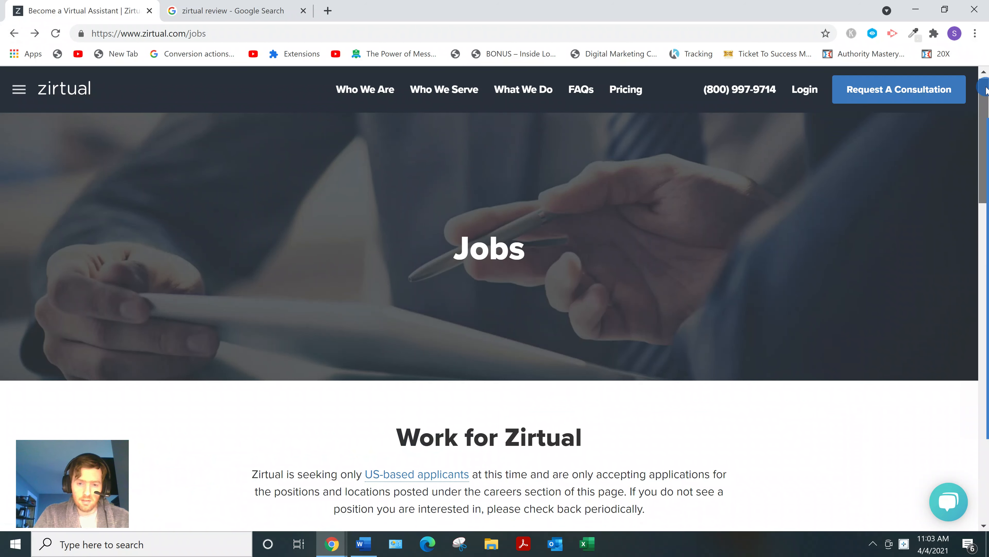
scroll("down", 3)
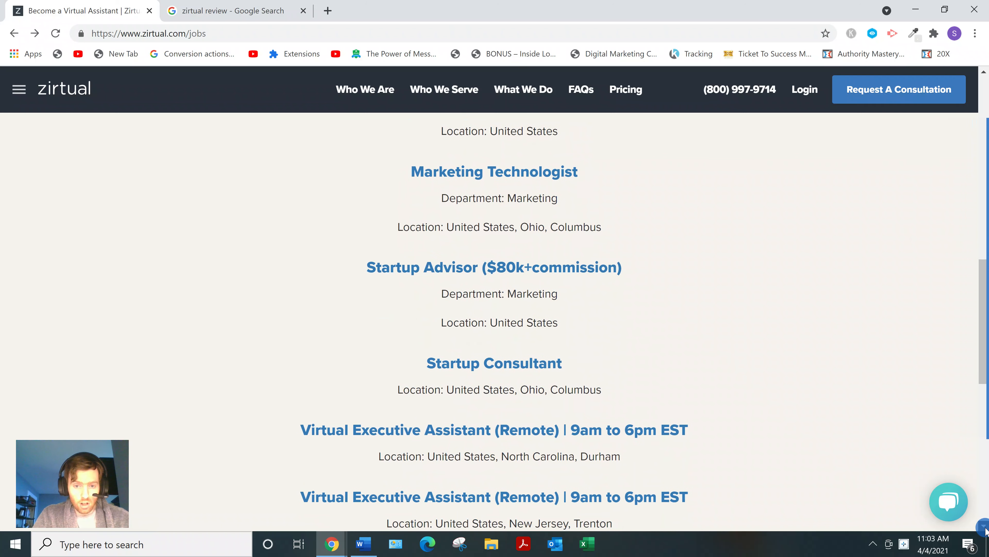
scroll("down", 3)
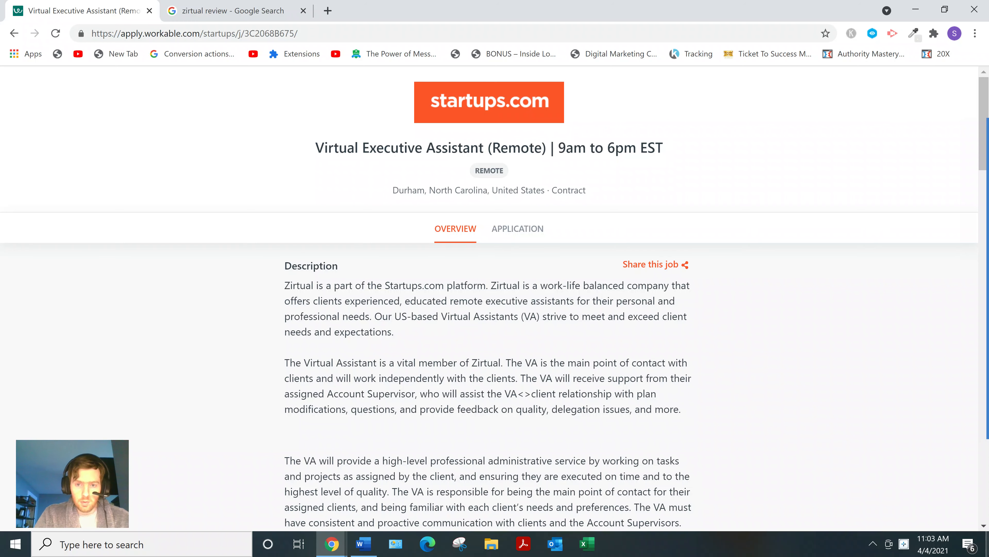
scroll("down", 3)
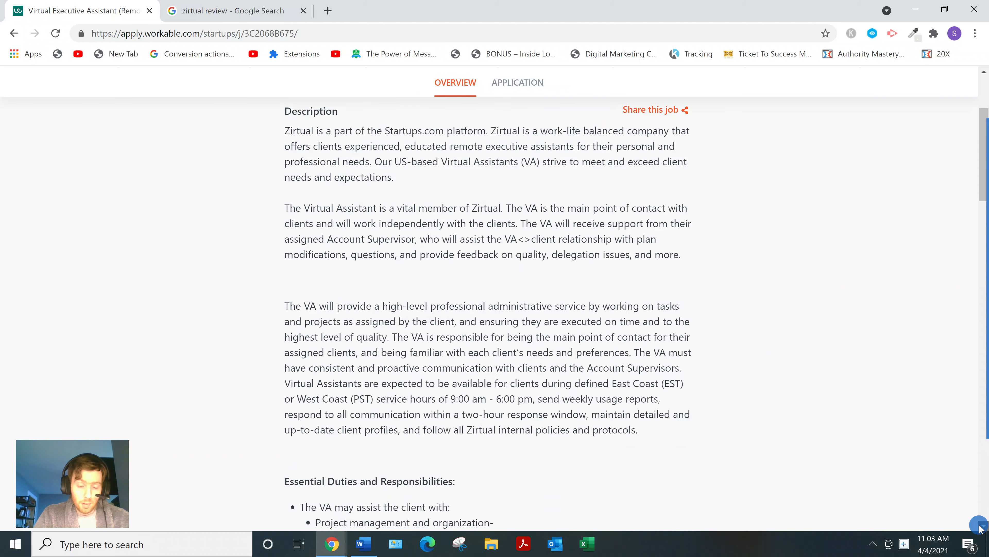
scroll("down", 3)
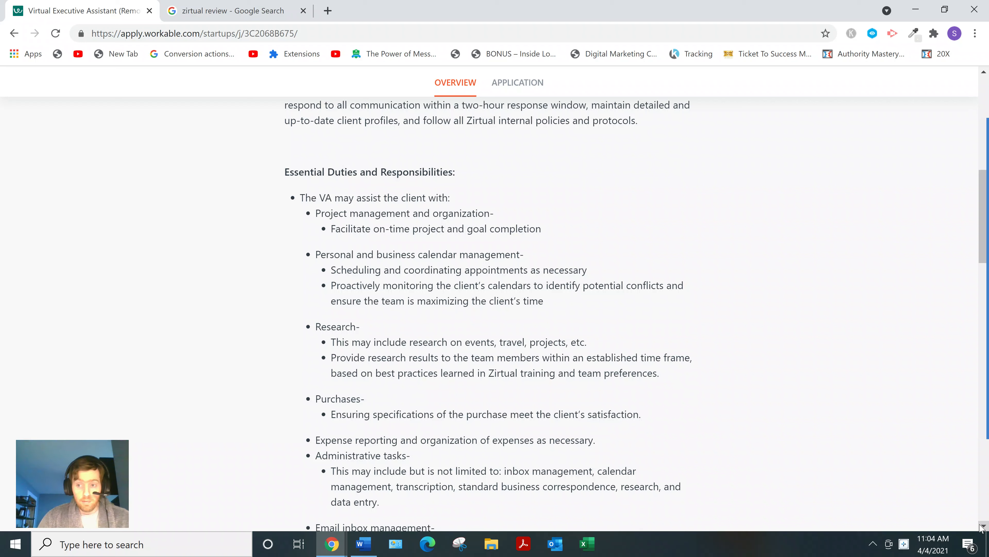
scroll("down", 3)
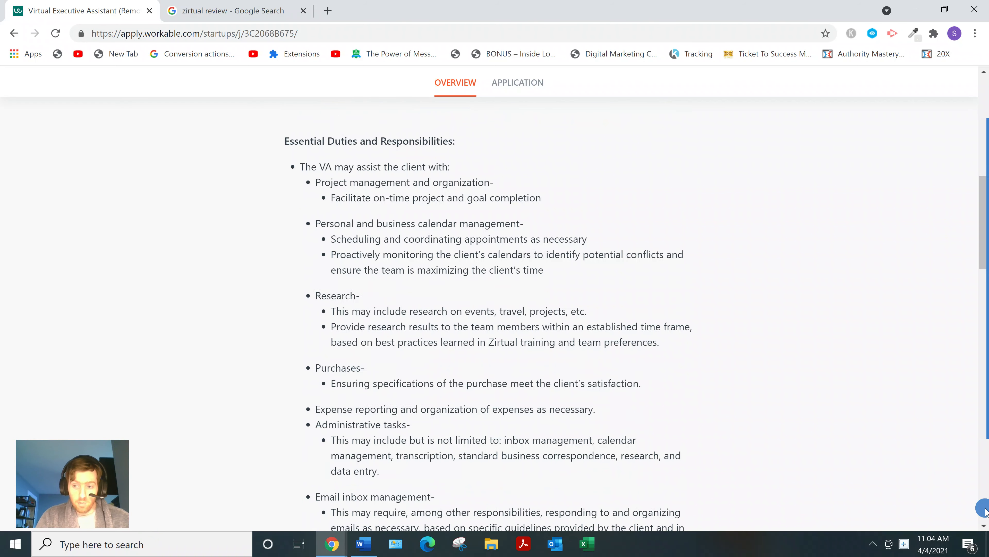
scroll("down", 3)
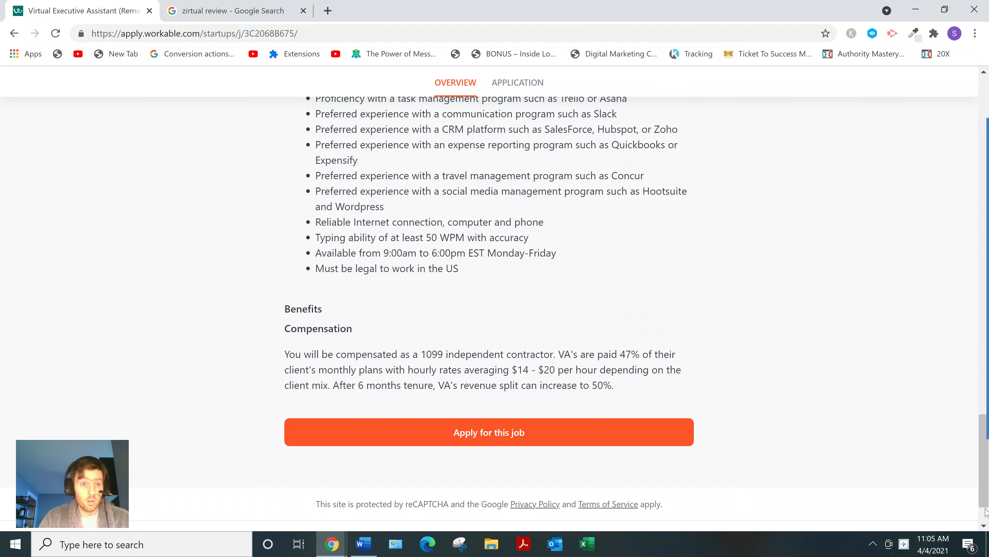
Return to the 'zirtual review' search results and scroll through them.
left_click(231, 11)
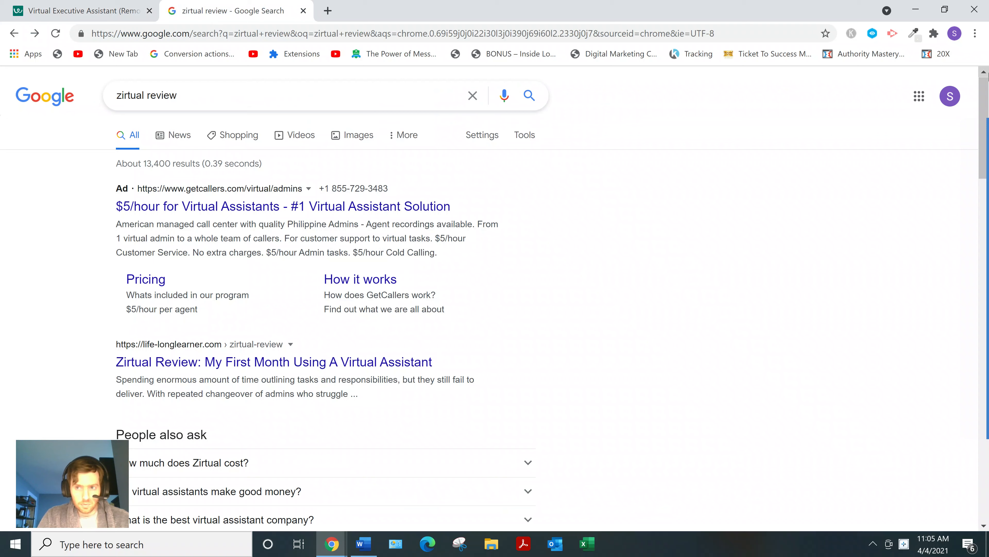
scroll("down", 3)
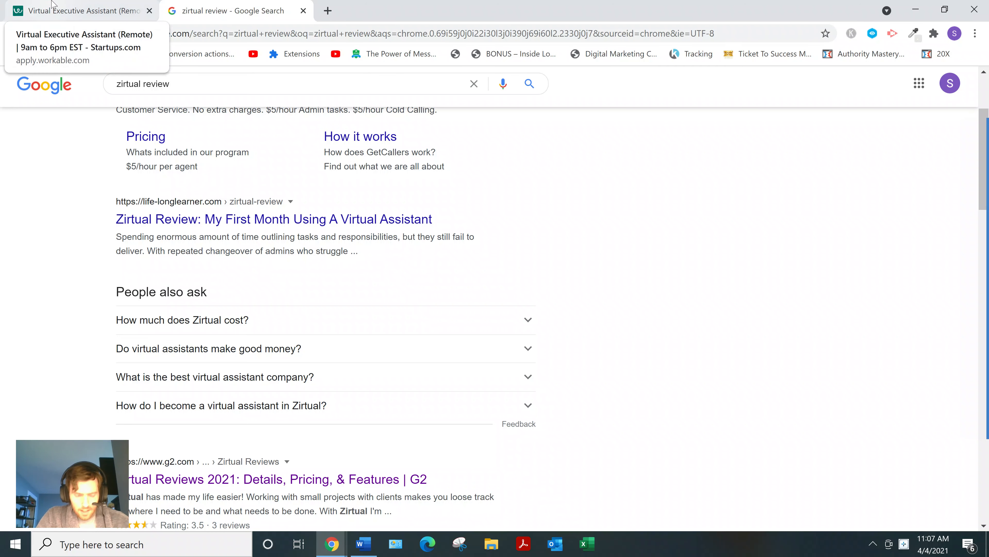
Revisit the Workable posting's compensation section, then bring up the business plan document.
left_click(75, 10)
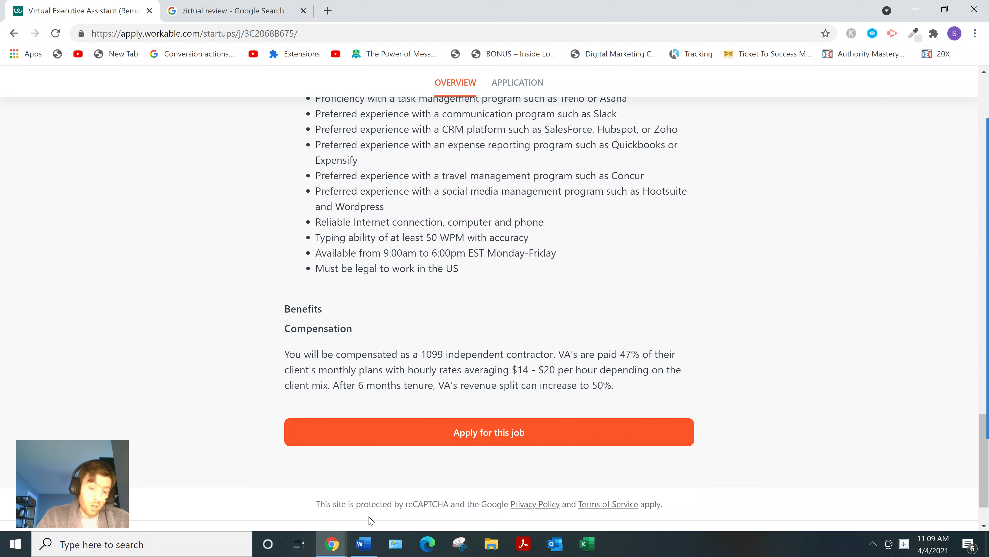
left_click(363, 545)
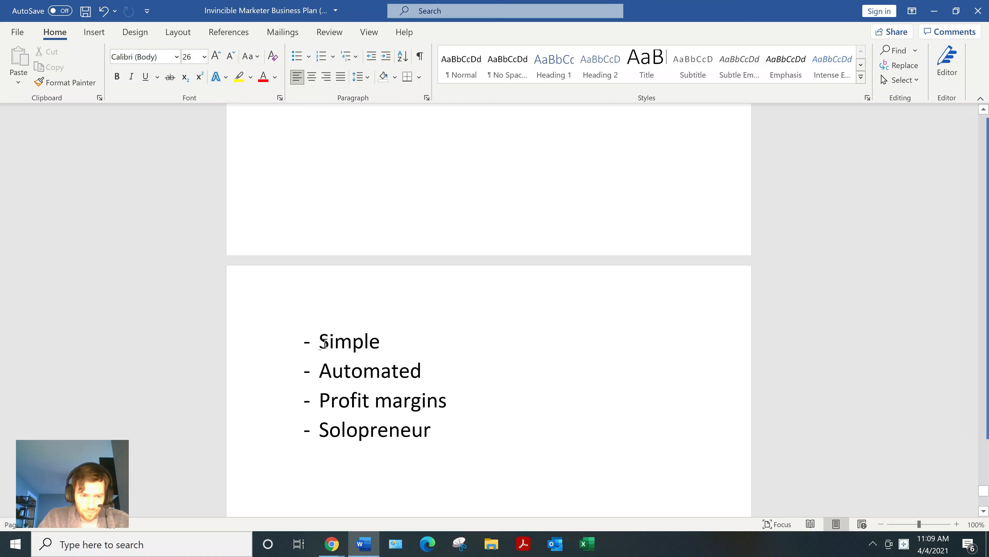
key("enter")
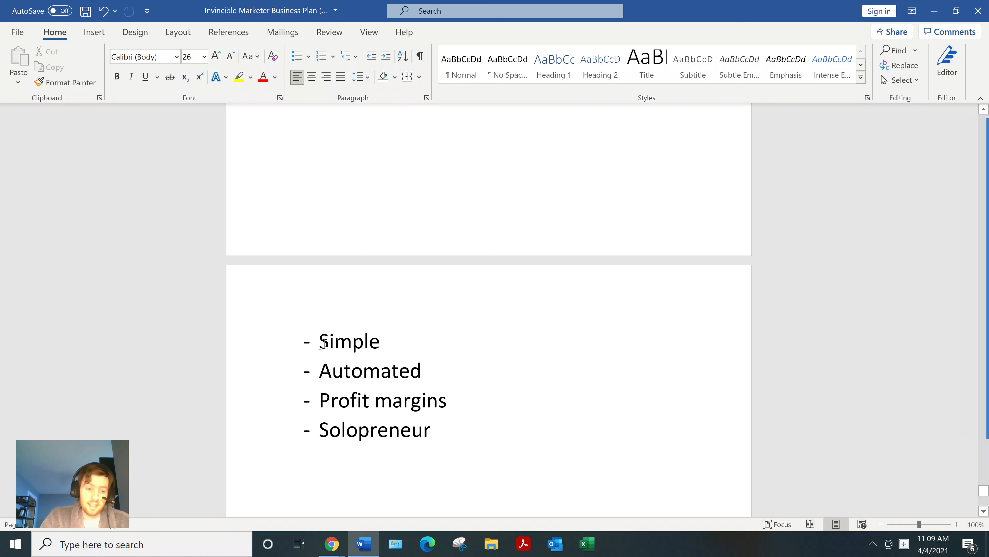
mouse_move(325, 345)
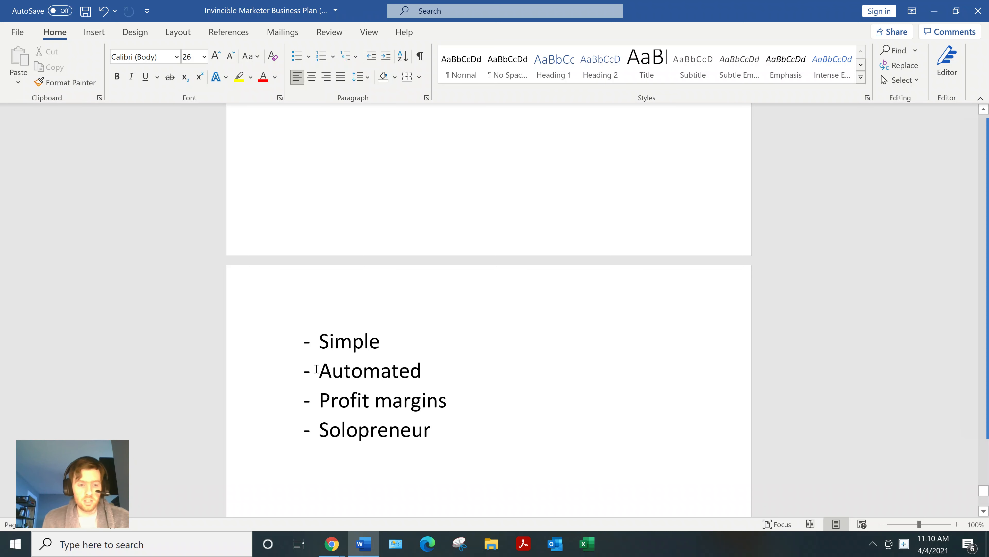
key("enter")
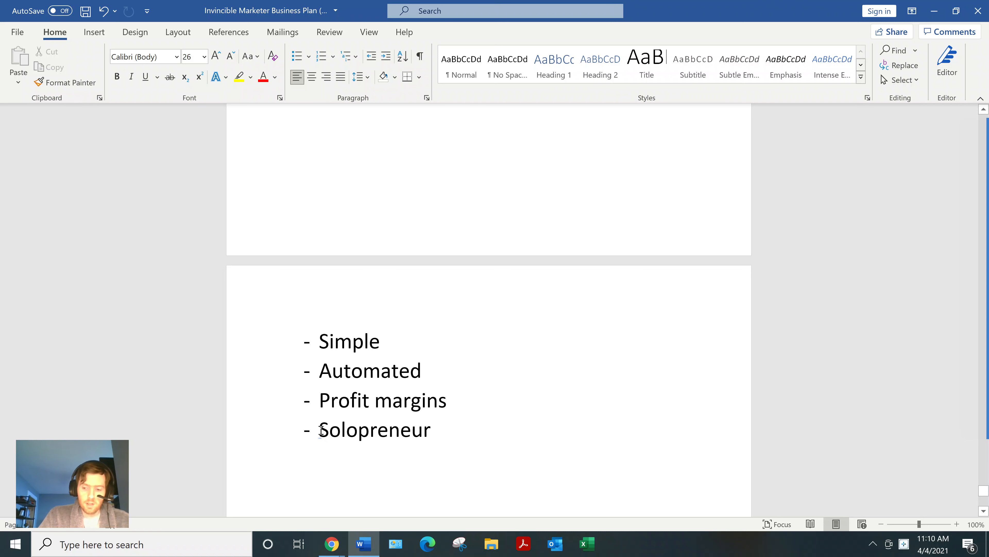
key("enter")
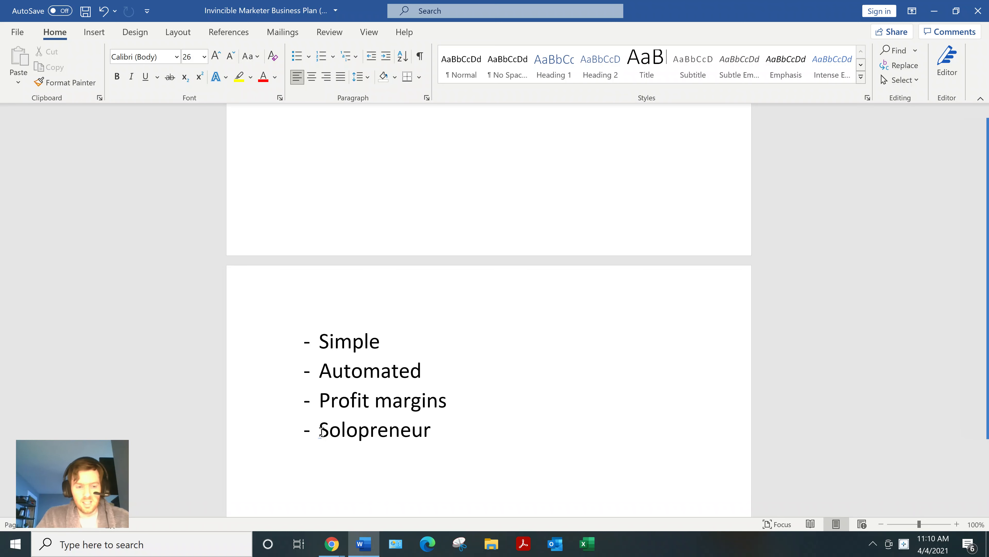
key("enter")
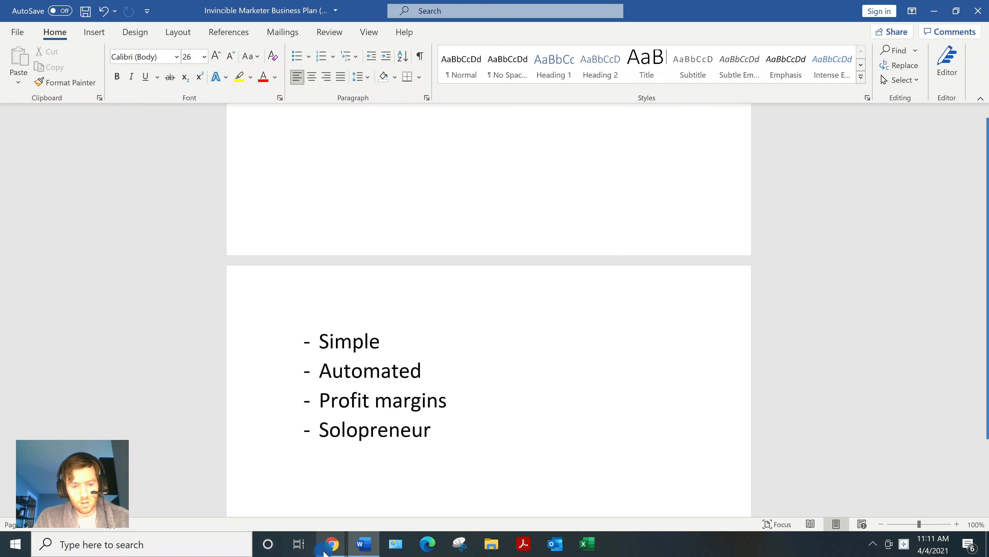
Bring Chrome back to the front showing the Workable job posting.
left_click(332, 544)
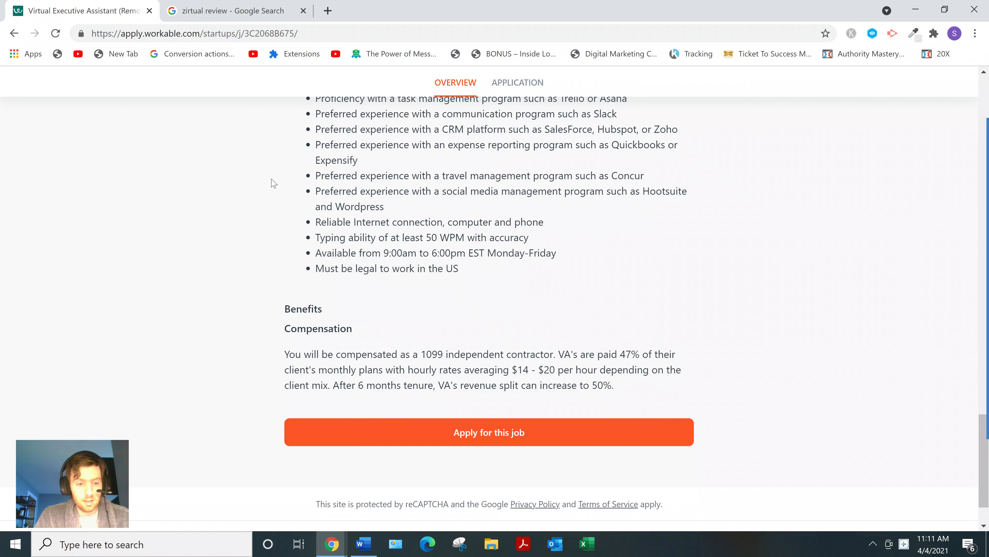
mouse_move(229, 201)
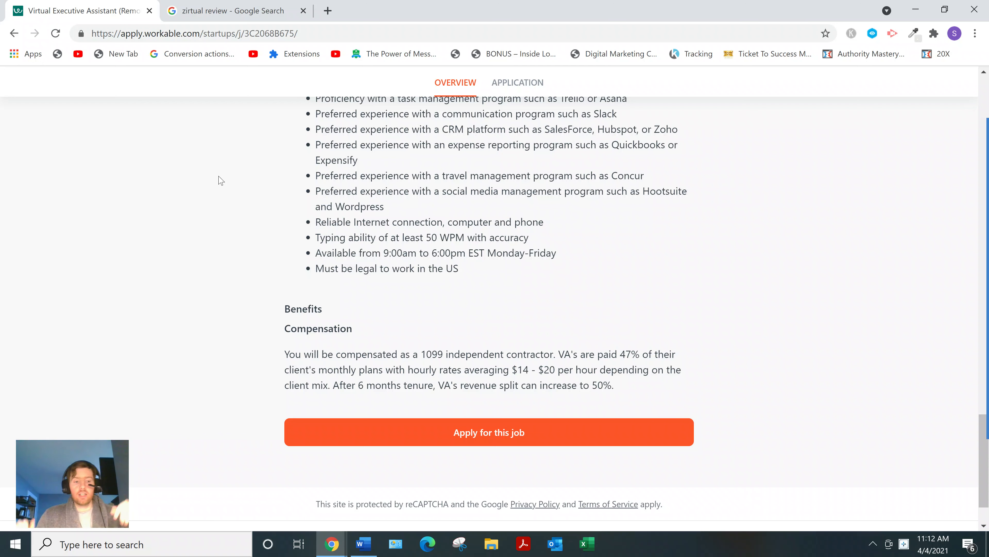
mouse_move(161, 121)
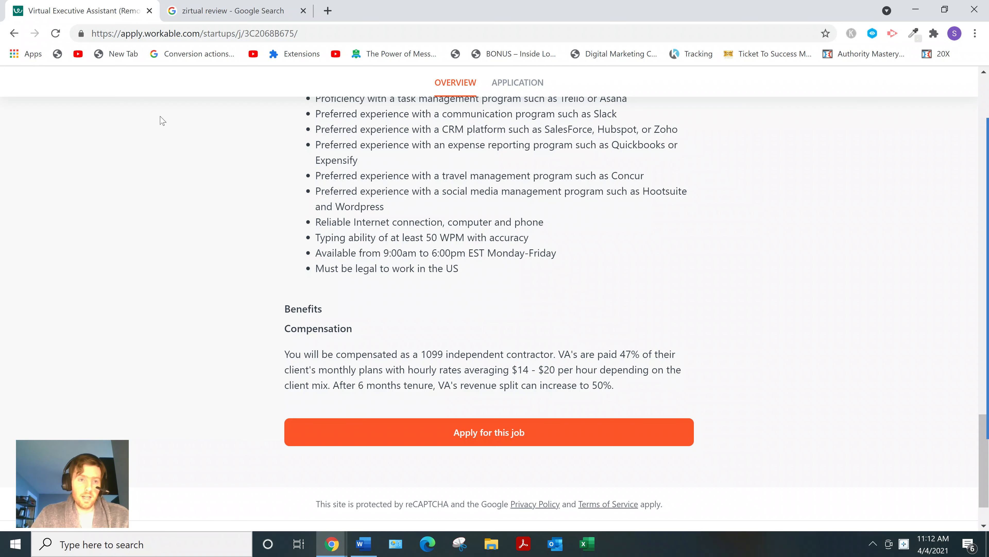